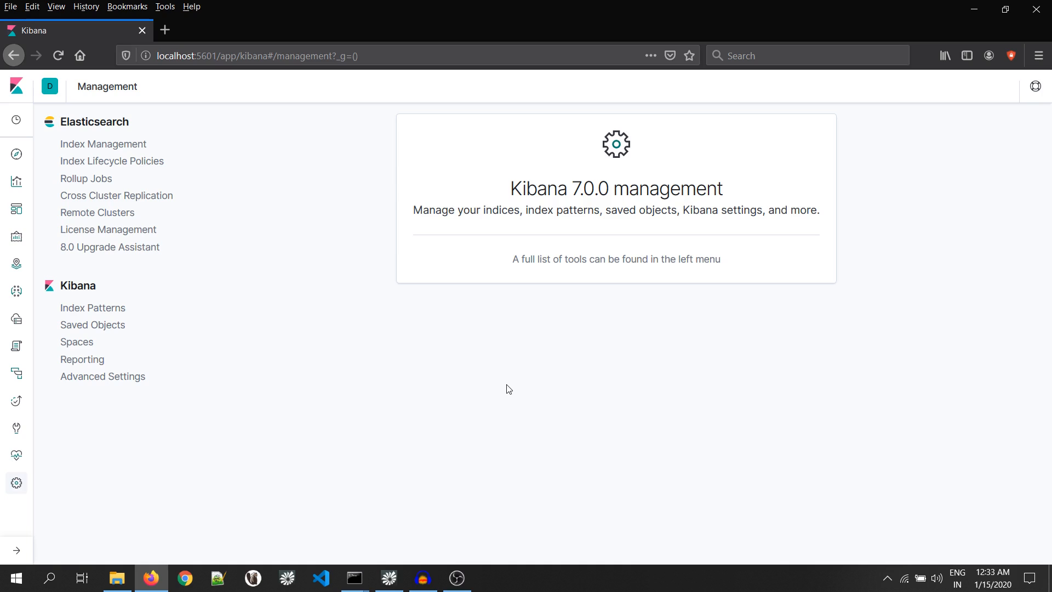
mouse_move(63, 437)
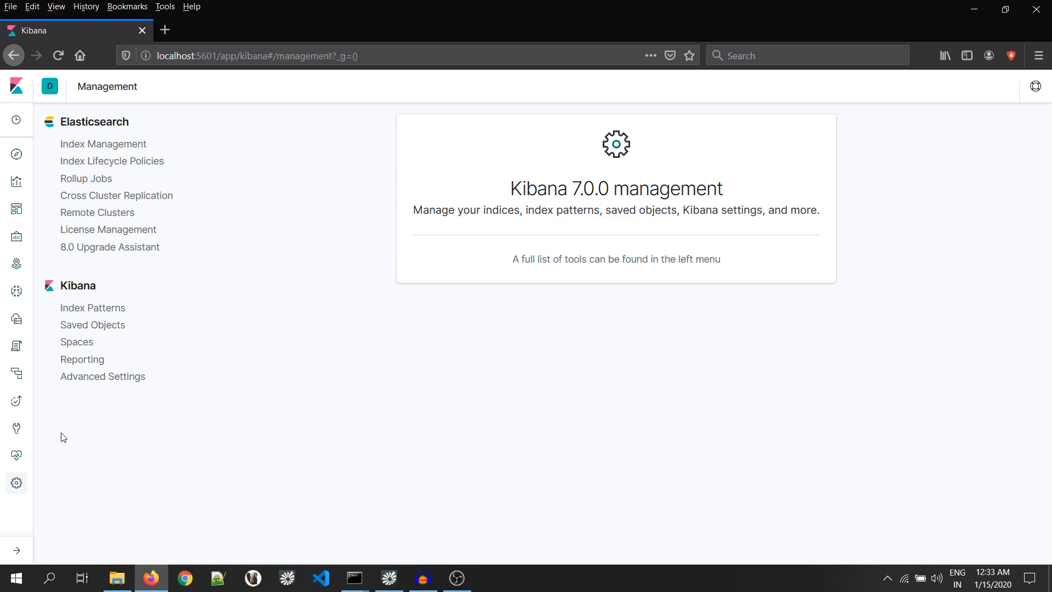
- Open Kibana's Dev Tools console holding the index-listing queries
click(16, 428)
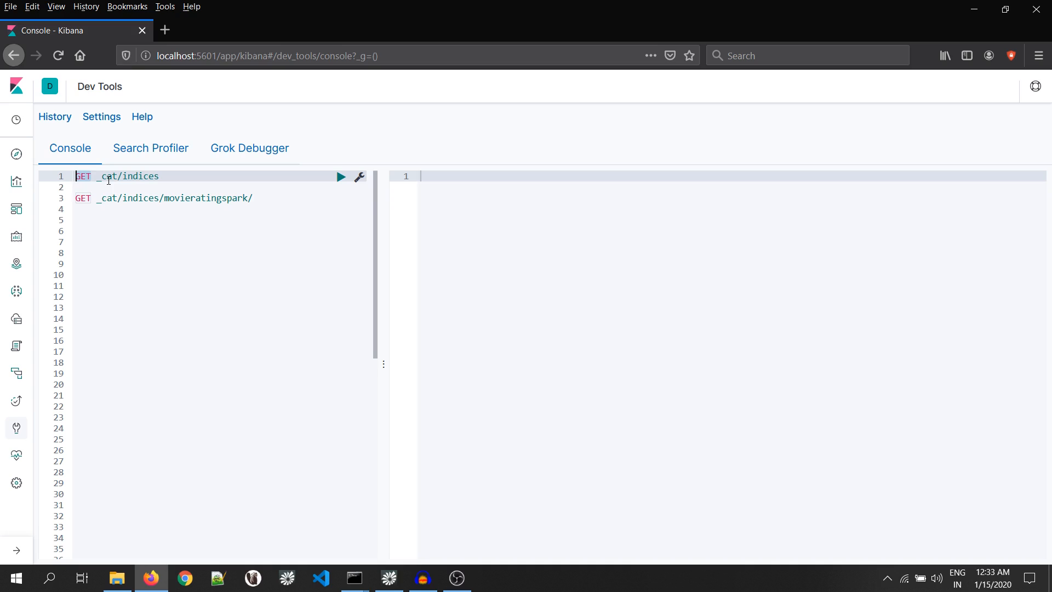
- Run GET _cat/indices to list the six indices, including movieratingspark
click(141, 186)
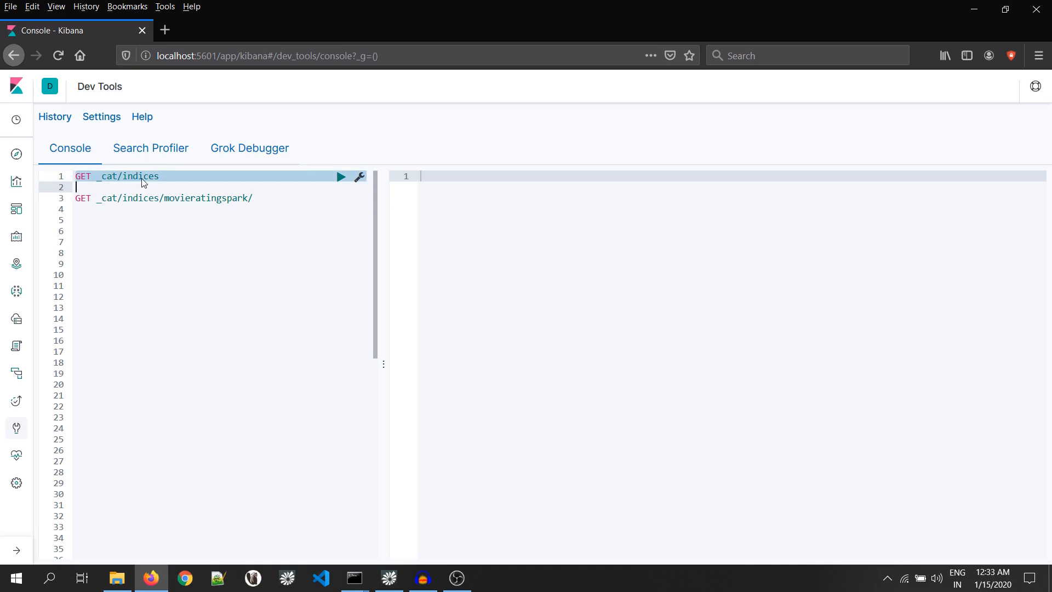
click(341, 176)
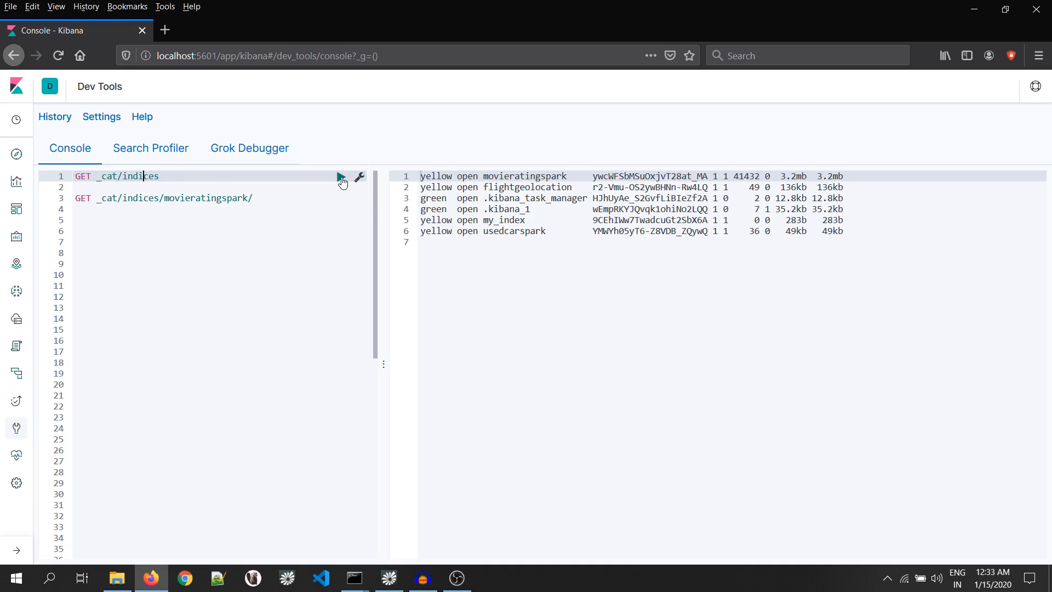
mouse_move(494, 514)
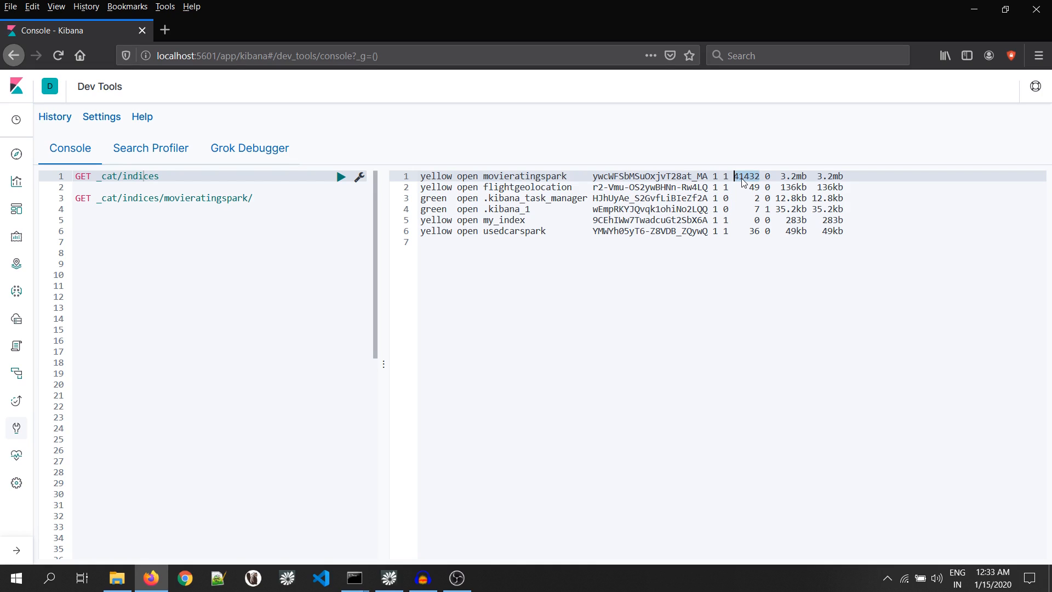
- Walk through pullDataFromElasticSearch's imports, object name, ELK_Data app name and local master
click(389, 577)
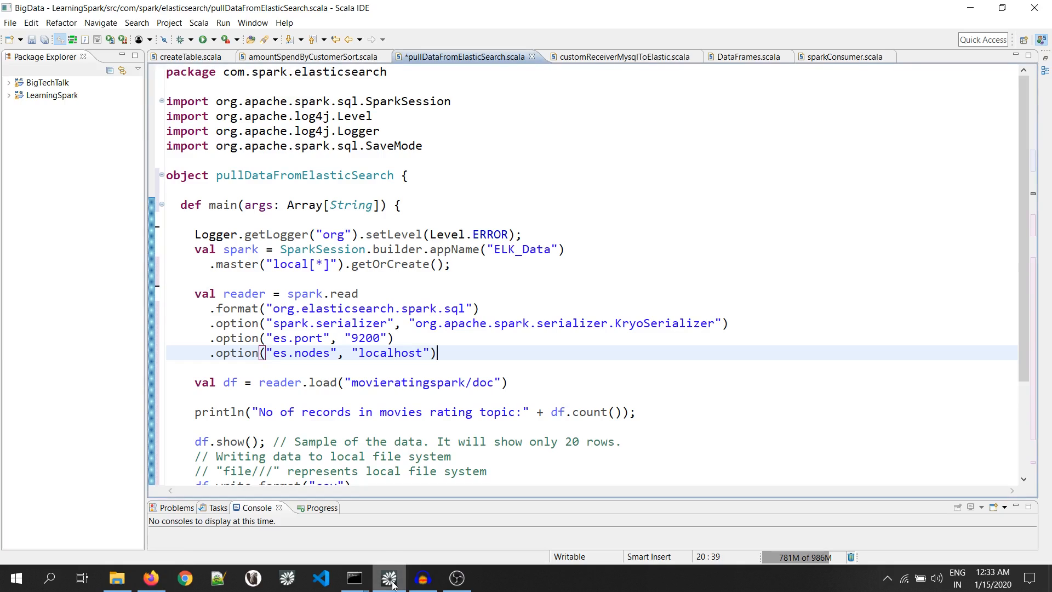
mouse_move(416, 221)
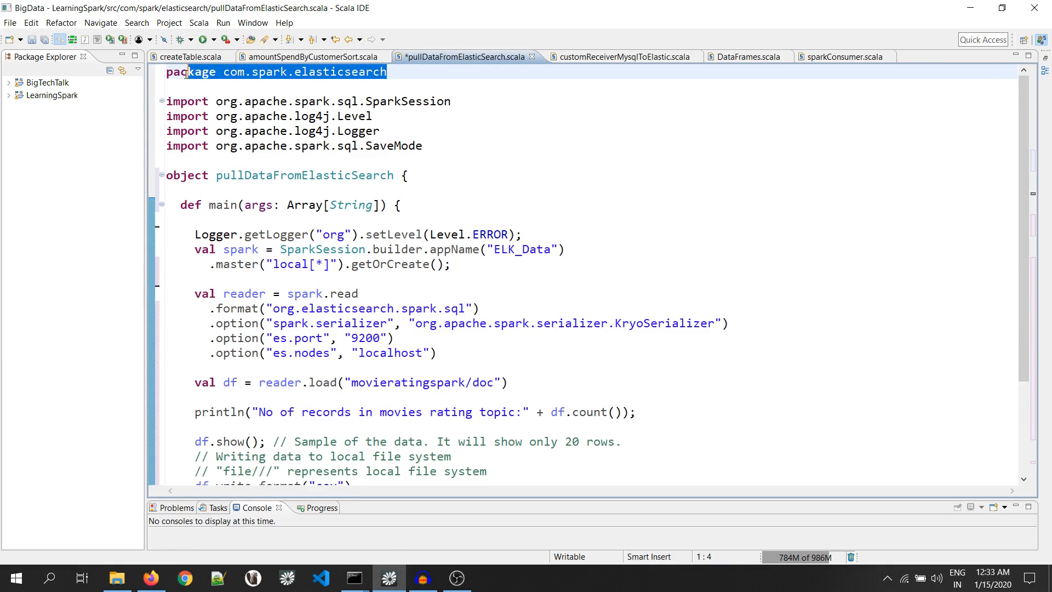
drag(165, 131, 424, 146)
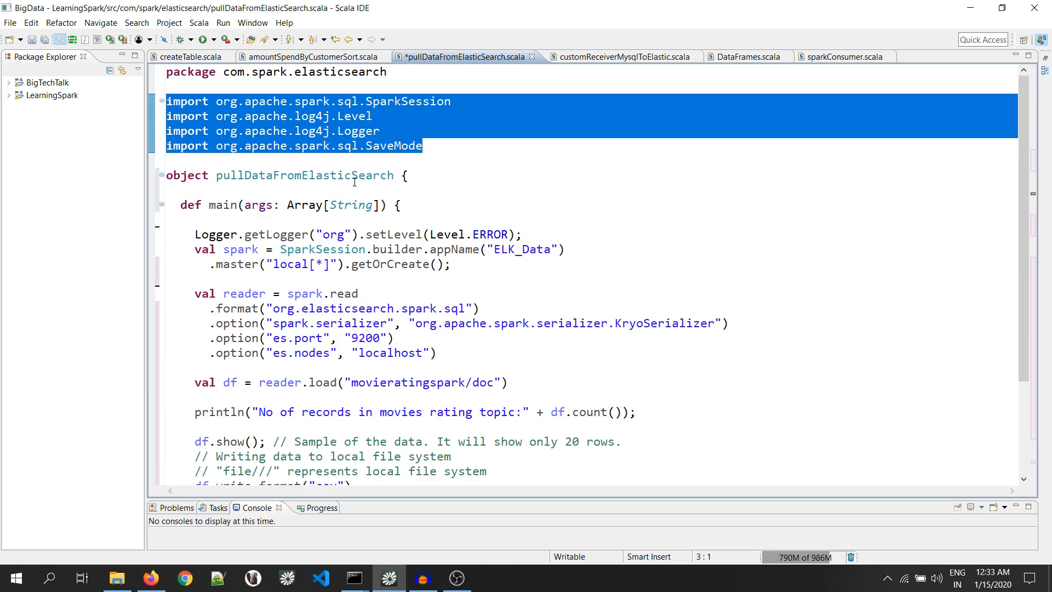
mouse_move(328, 175)
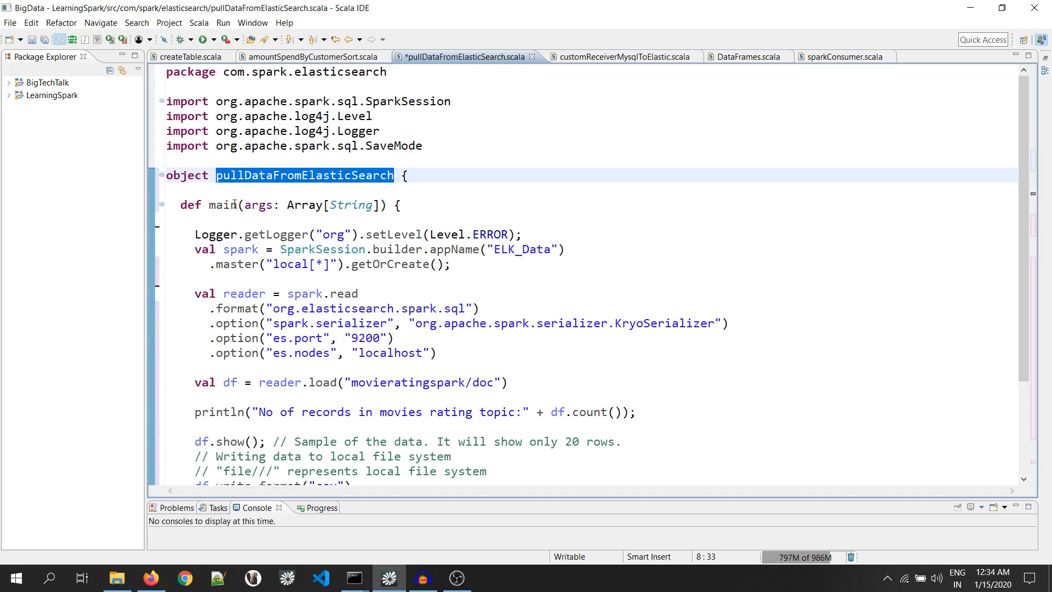
double_click(223, 204)
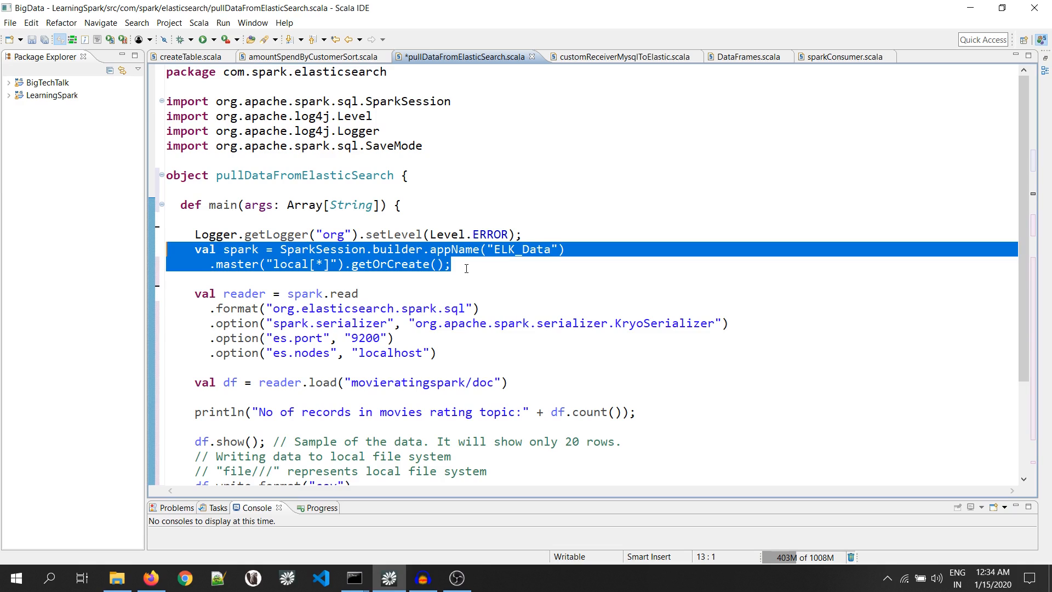
double_click(454, 249)
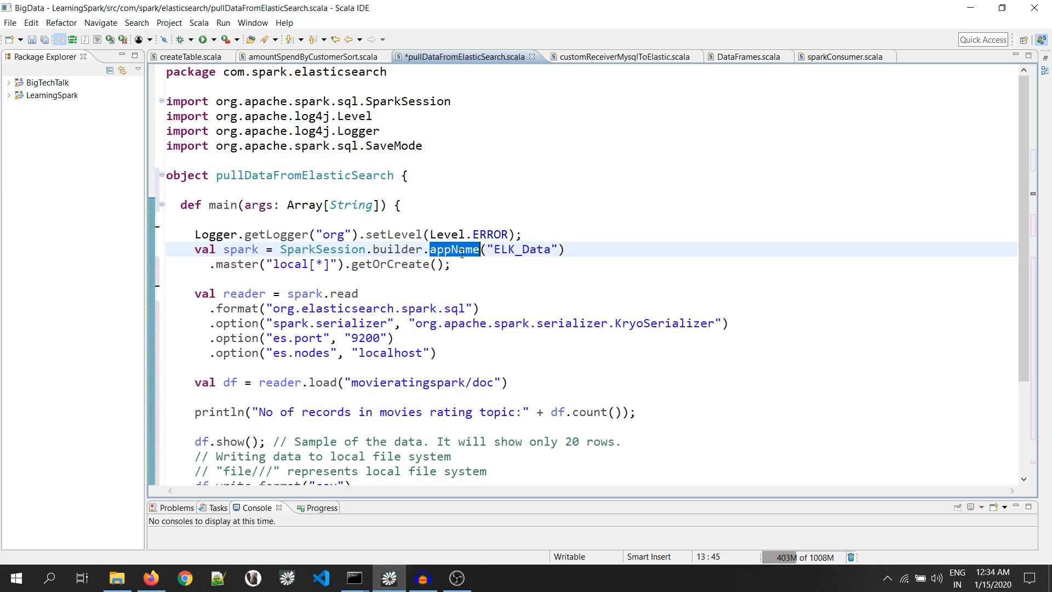
double_click(521, 248)
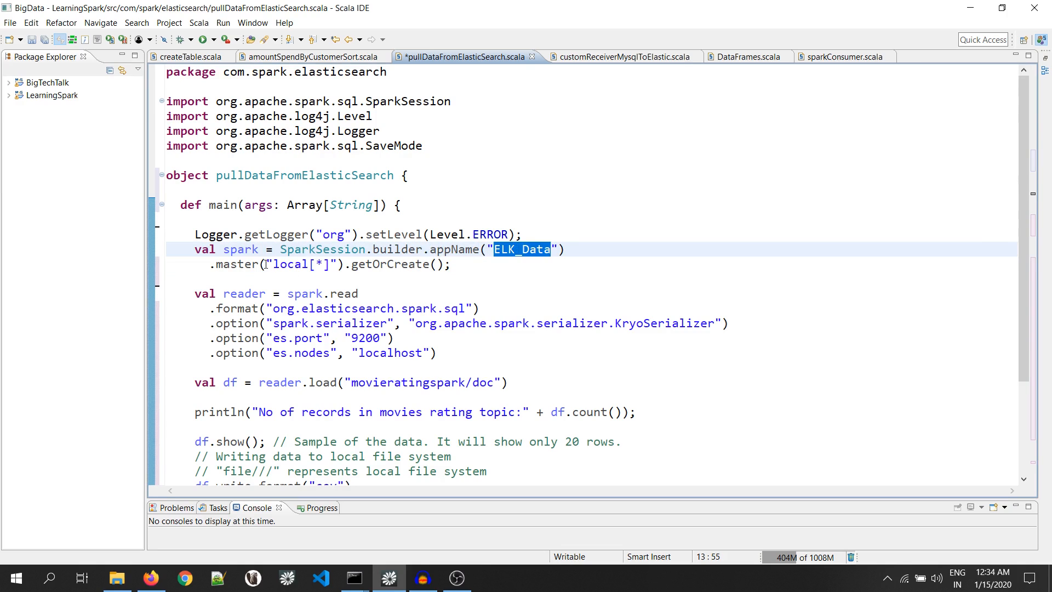
double_click(289, 264)
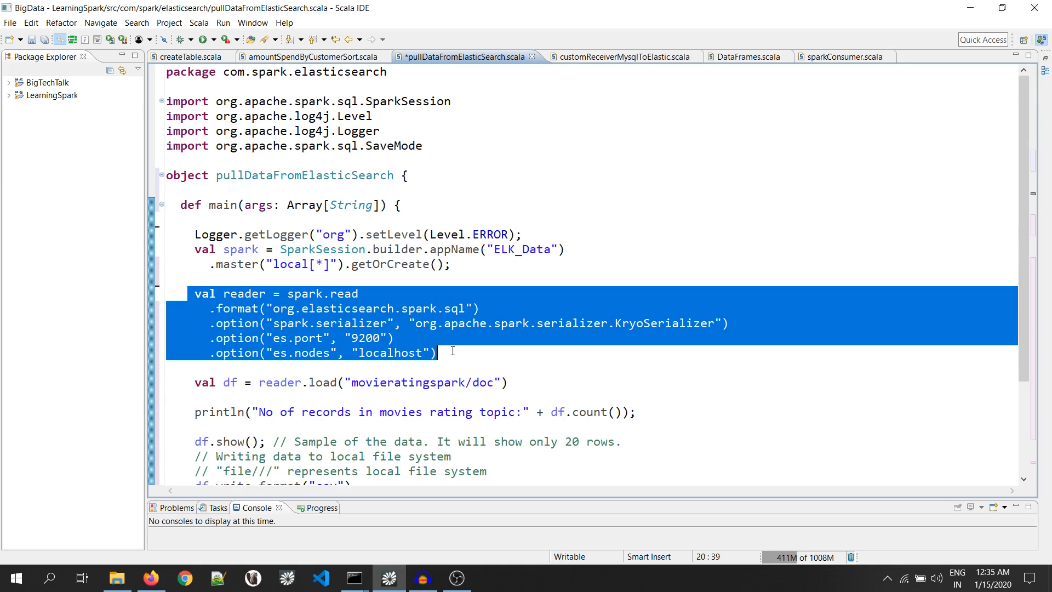
double_click(344, 293)
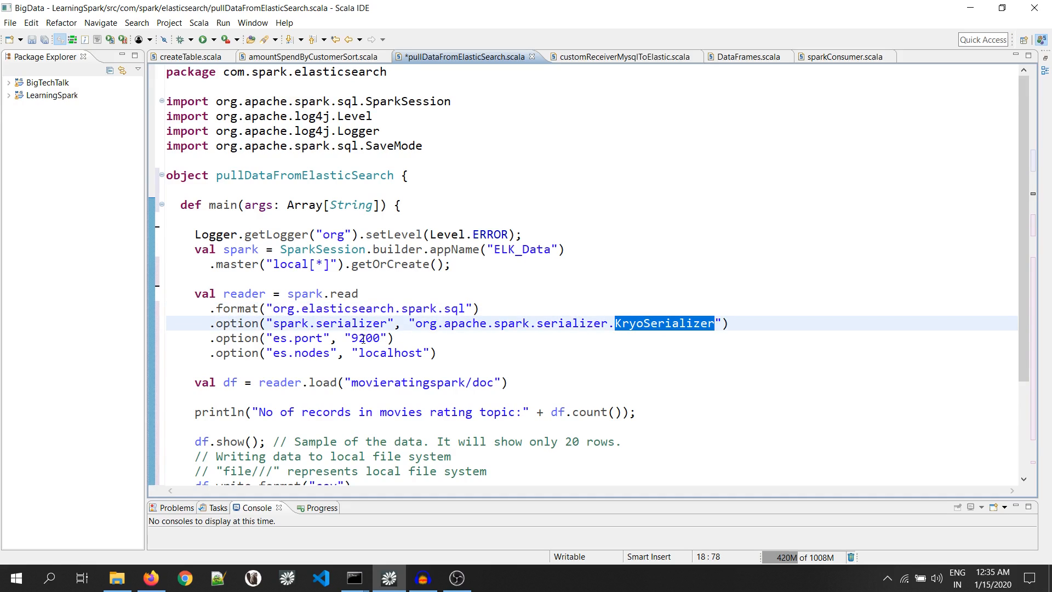
double_click(365, 338)
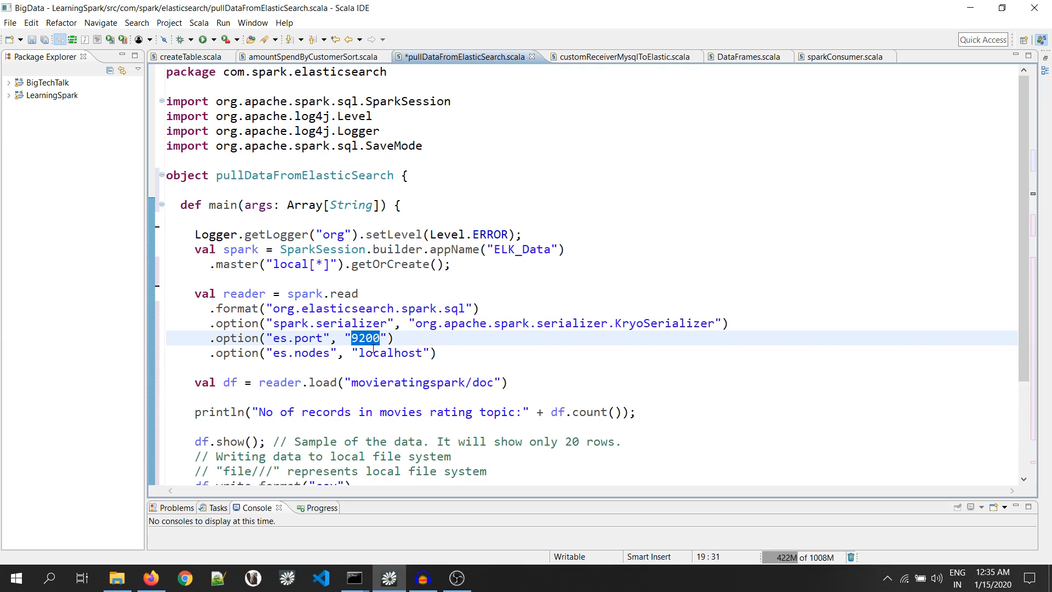
double_click(389, 353)
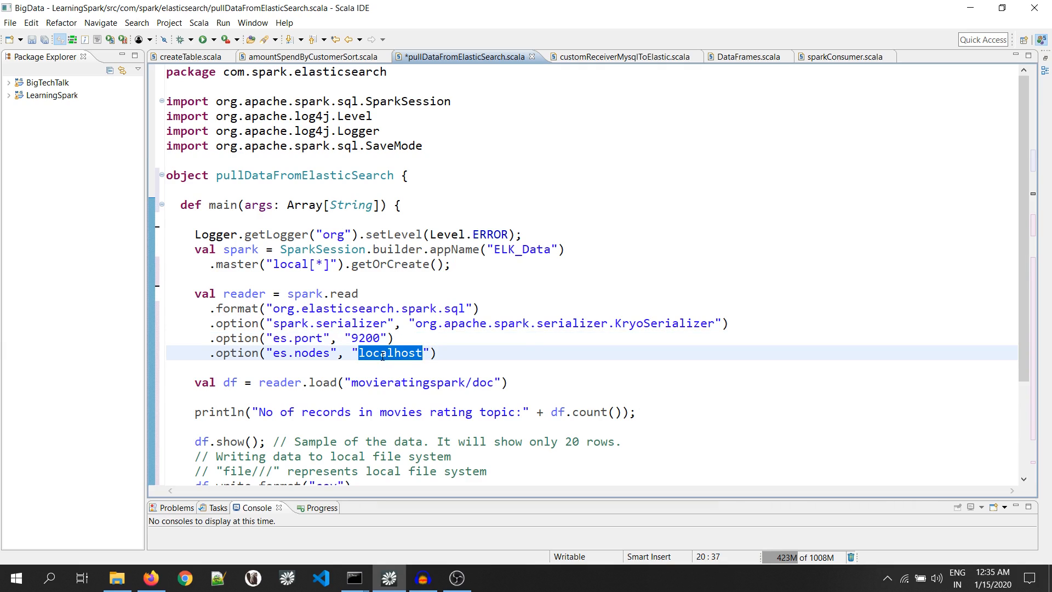
mouse_move(518, 348)
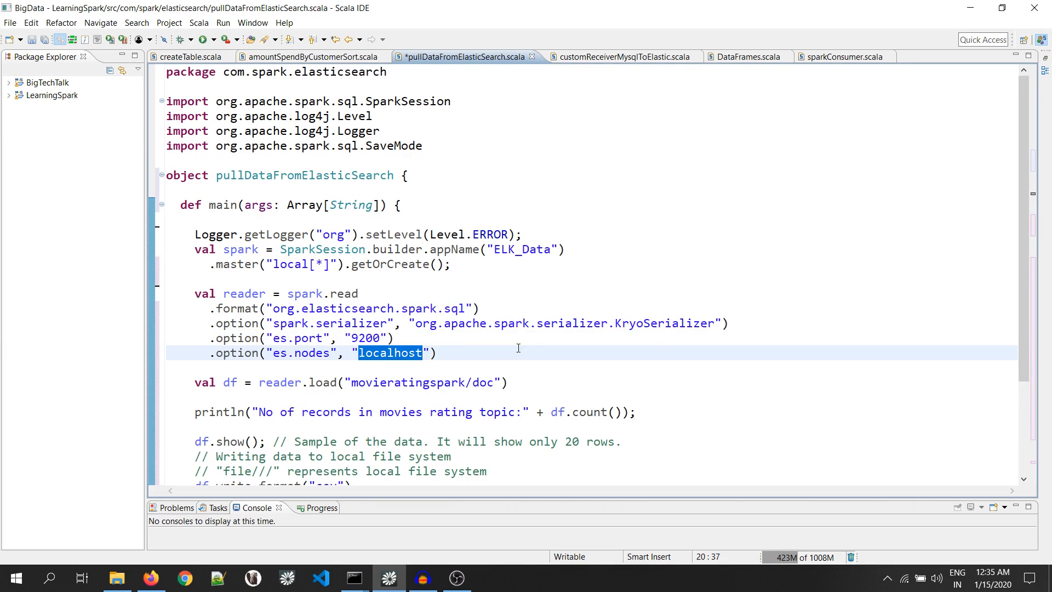
double_click(666, 323)
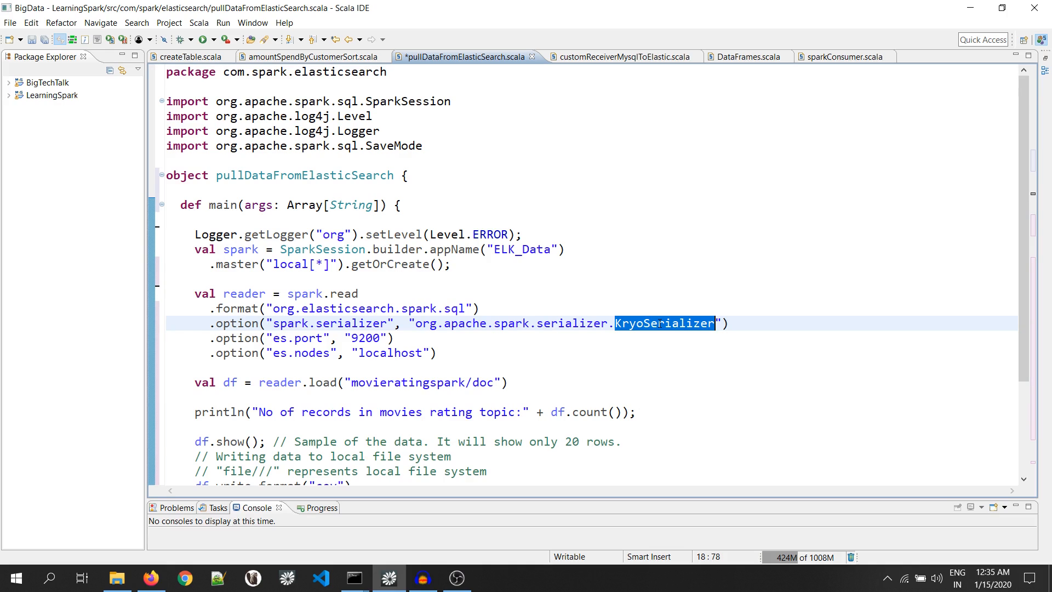
mouse_move(531, 377)
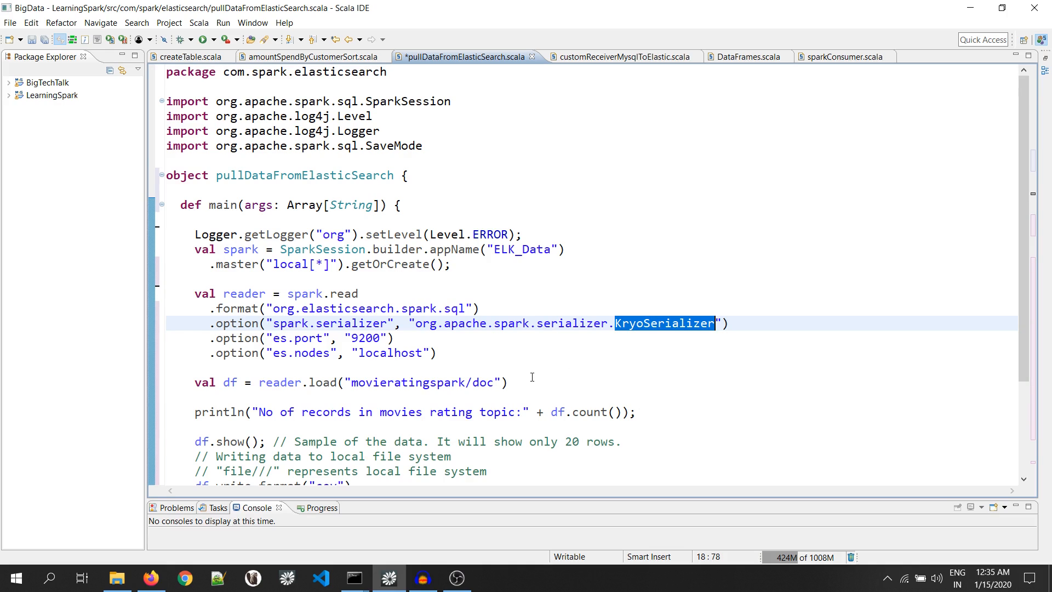
click(511, 382)
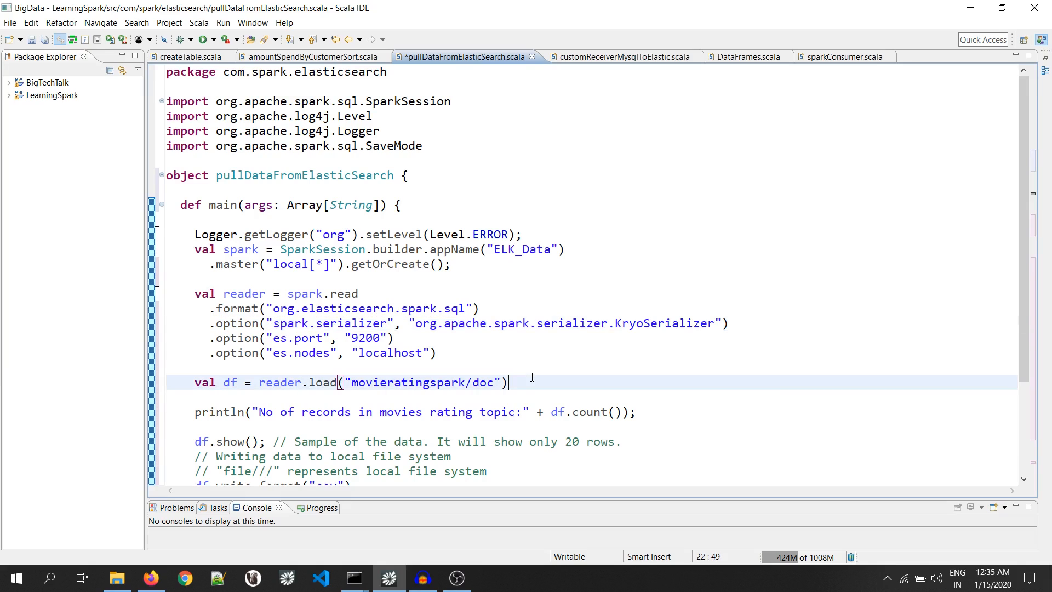
click(288, 383)
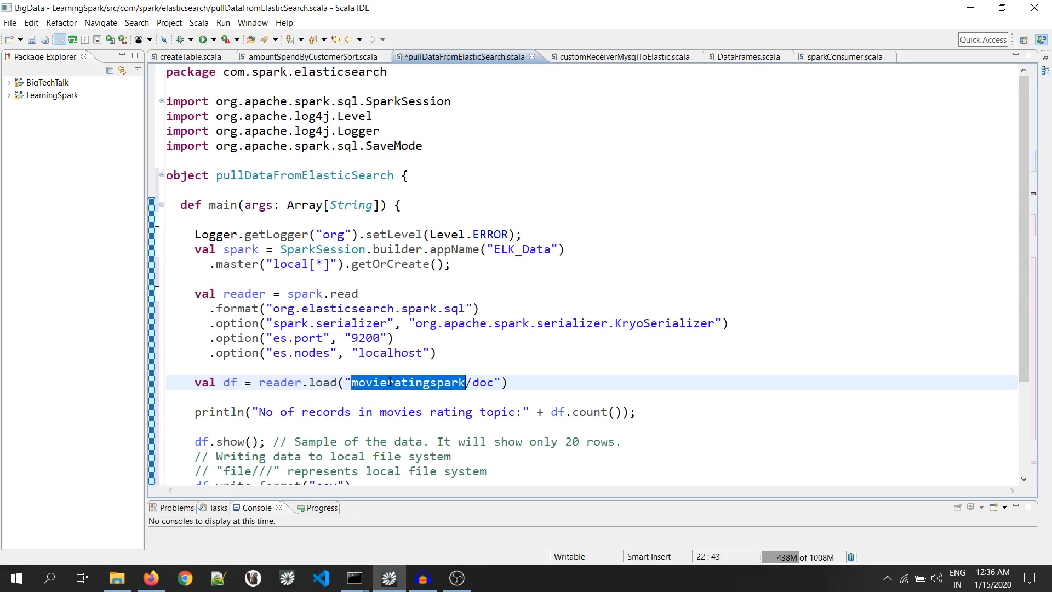
click(477, 382)
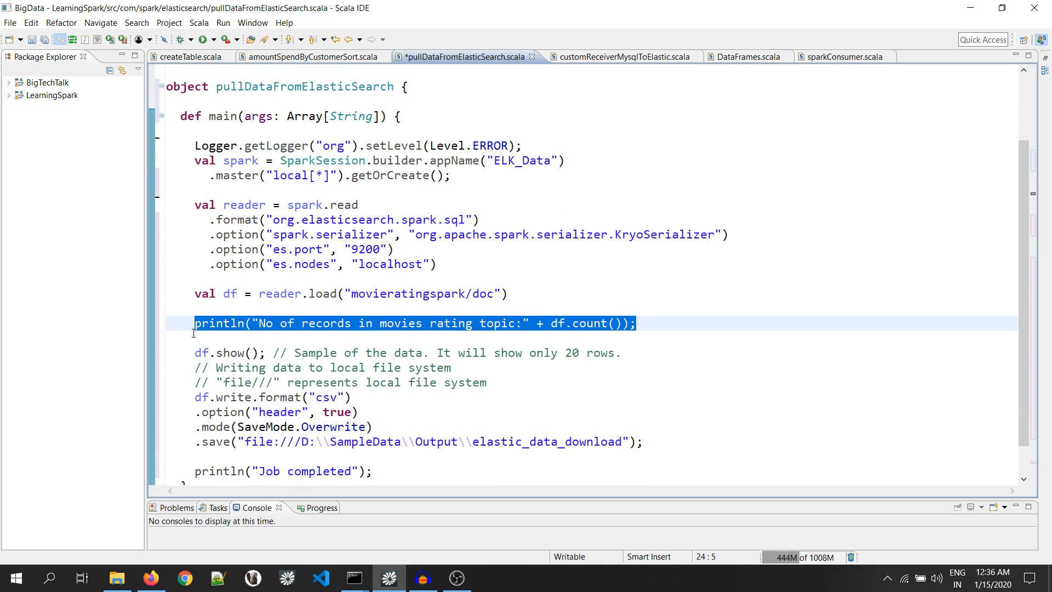
mouse_move(557, 323)
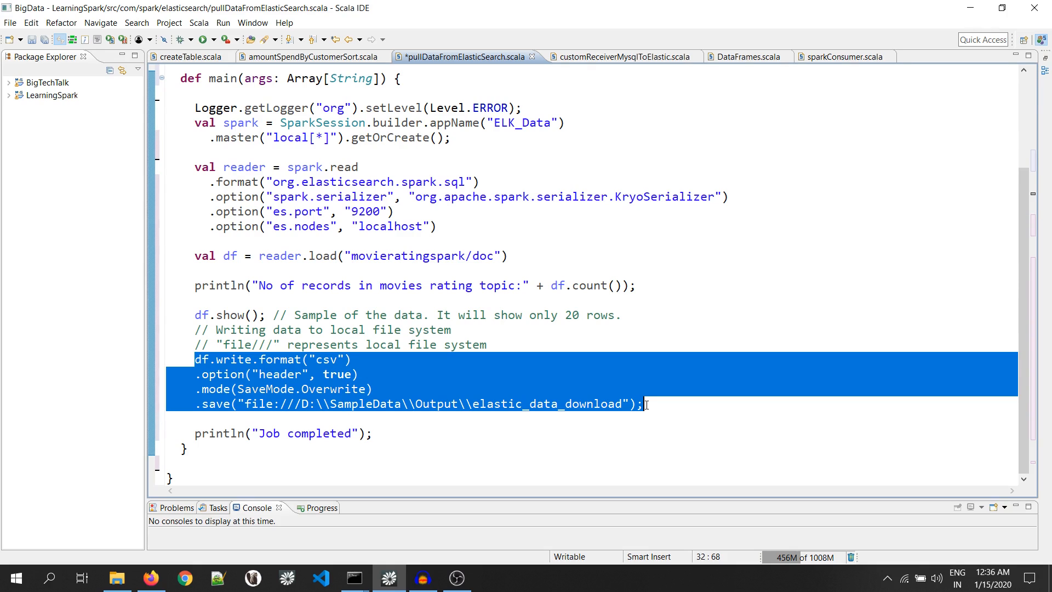
- Highlight the df.write CSV block and its header option and value
double_click(233, 358)
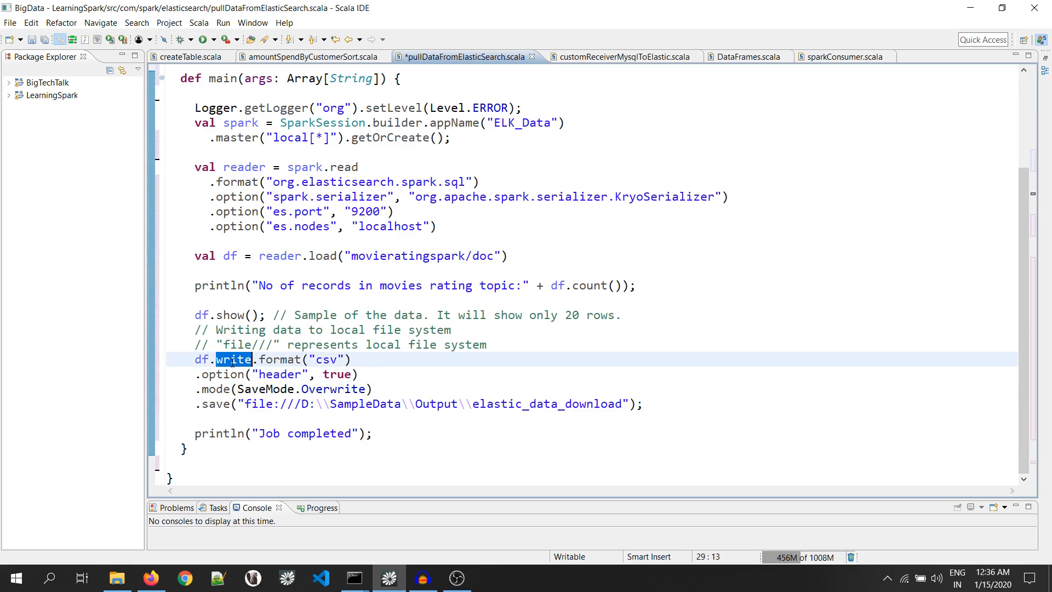
click(325, 359)
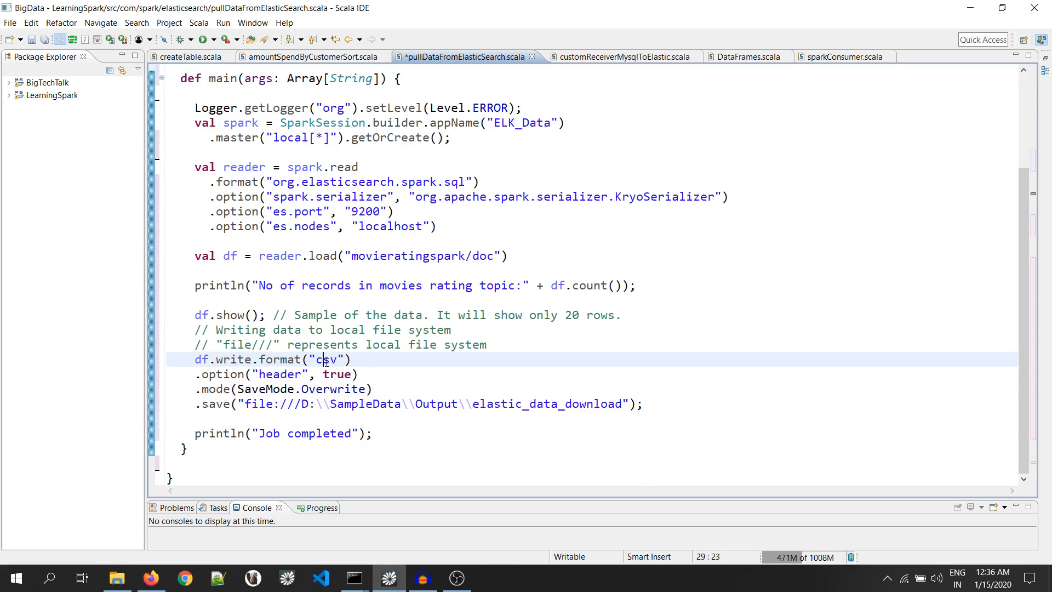
double_click(282, 374)
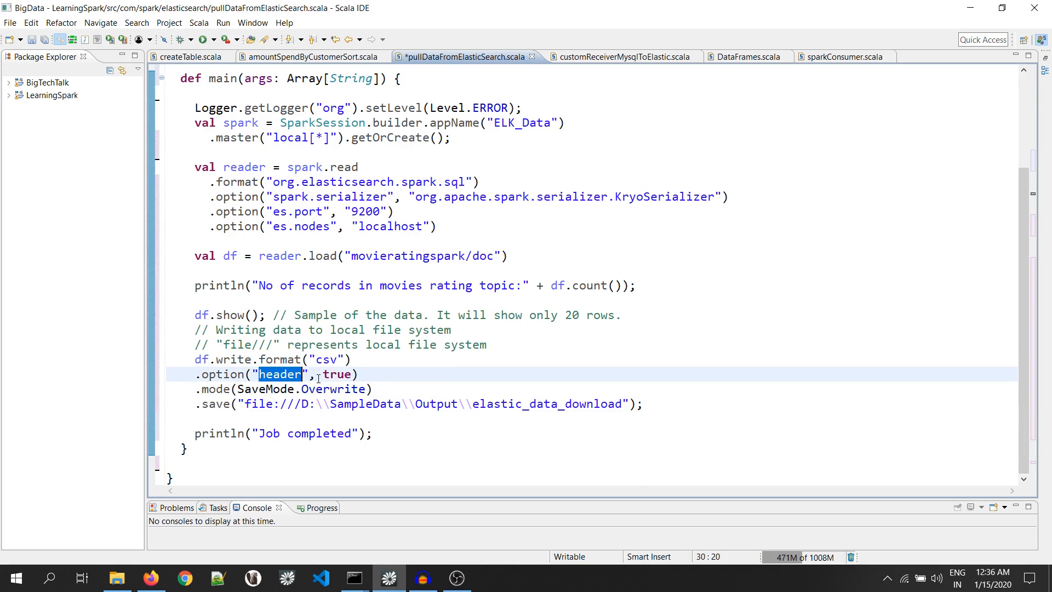
double_click(264, 389)
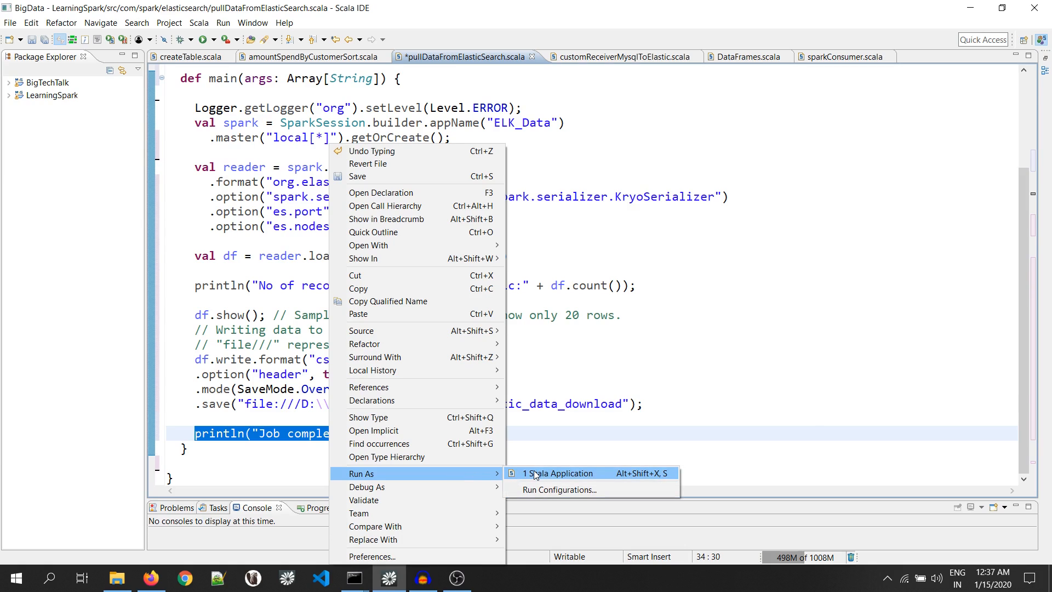
- Run pullDataFromElasticSearch as a Scala Application and highlight the 'Job completed' message
click(559, 473)
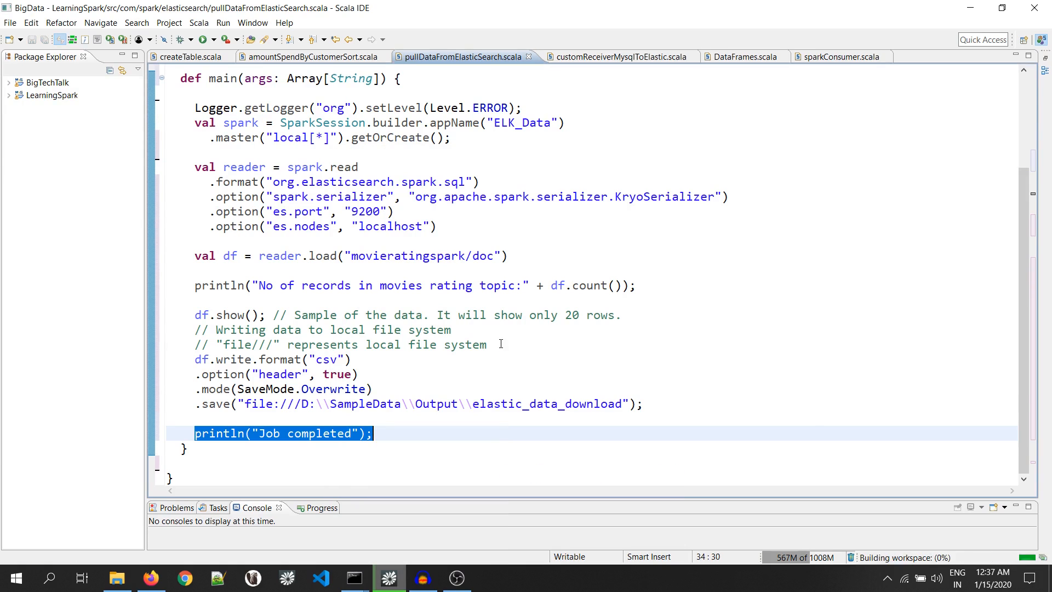
mouse_move(492, 513)
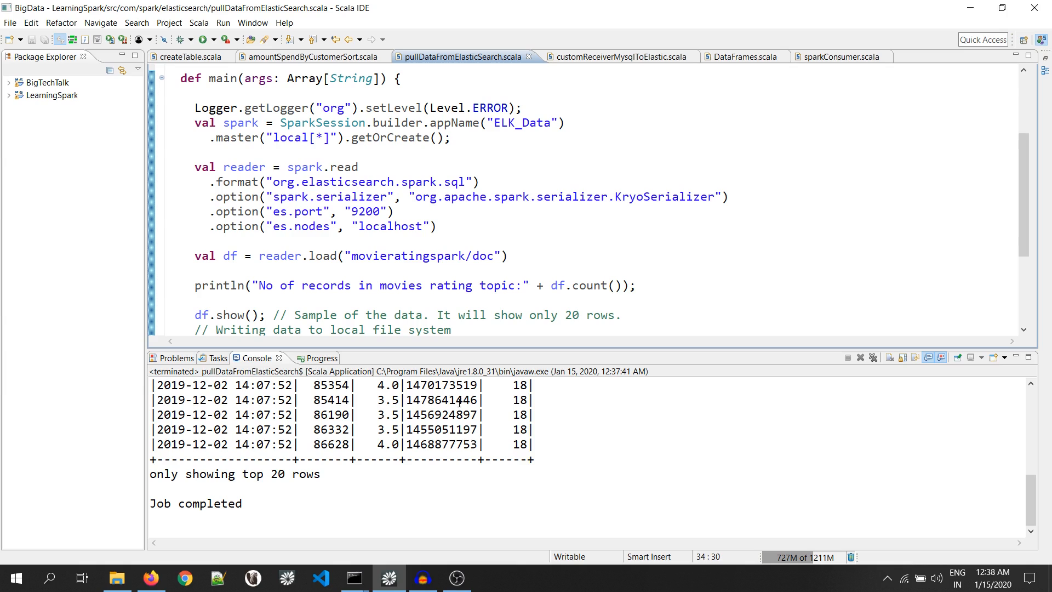
mouse_move(277, 502)
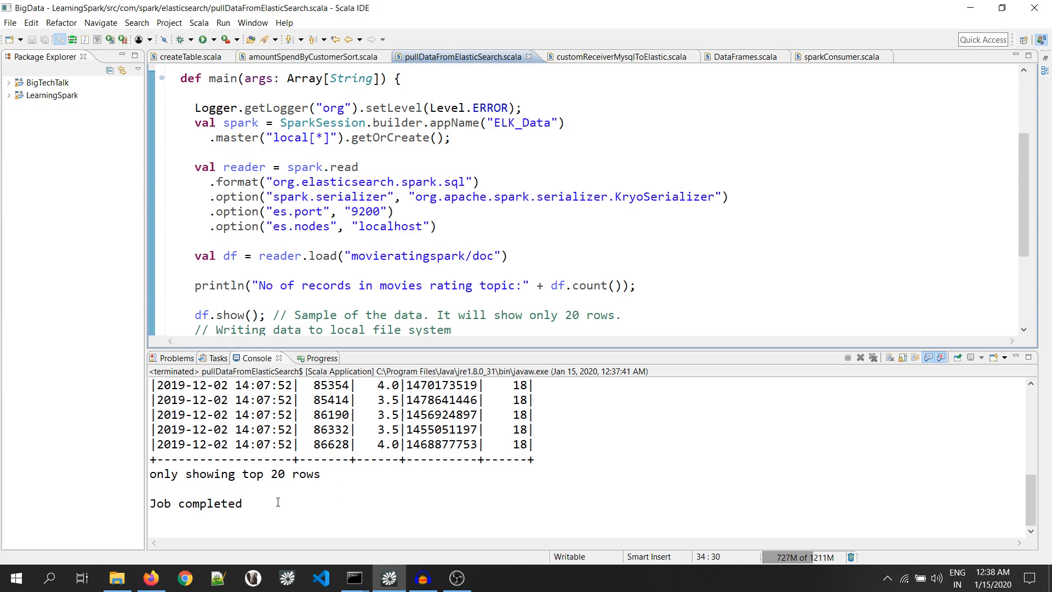
double_click(208, 503)
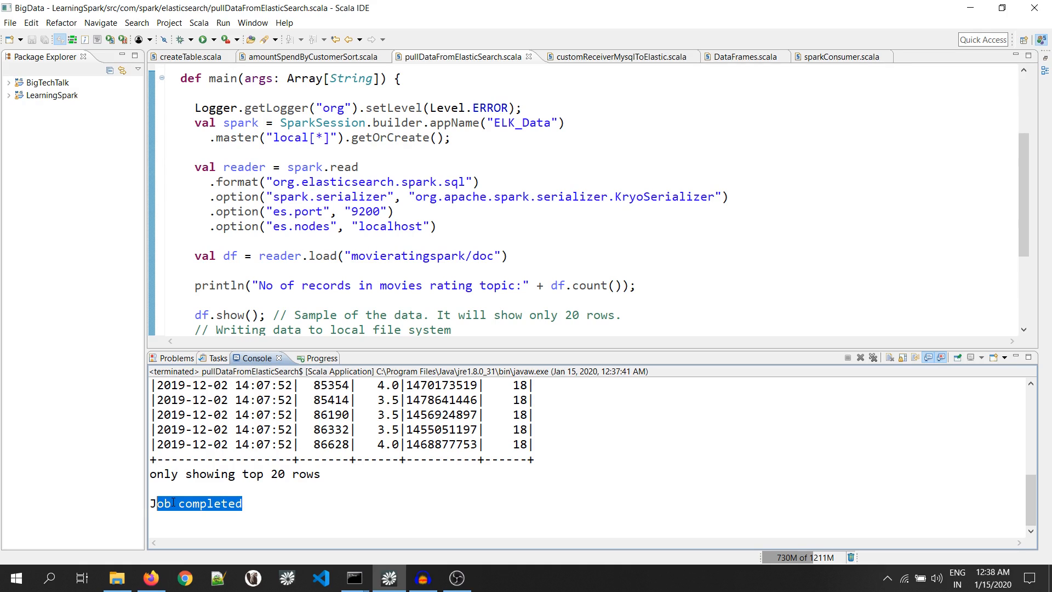
- Open the part-00000 CSV from elastic_data_download in Notepad++
click(117, 578)
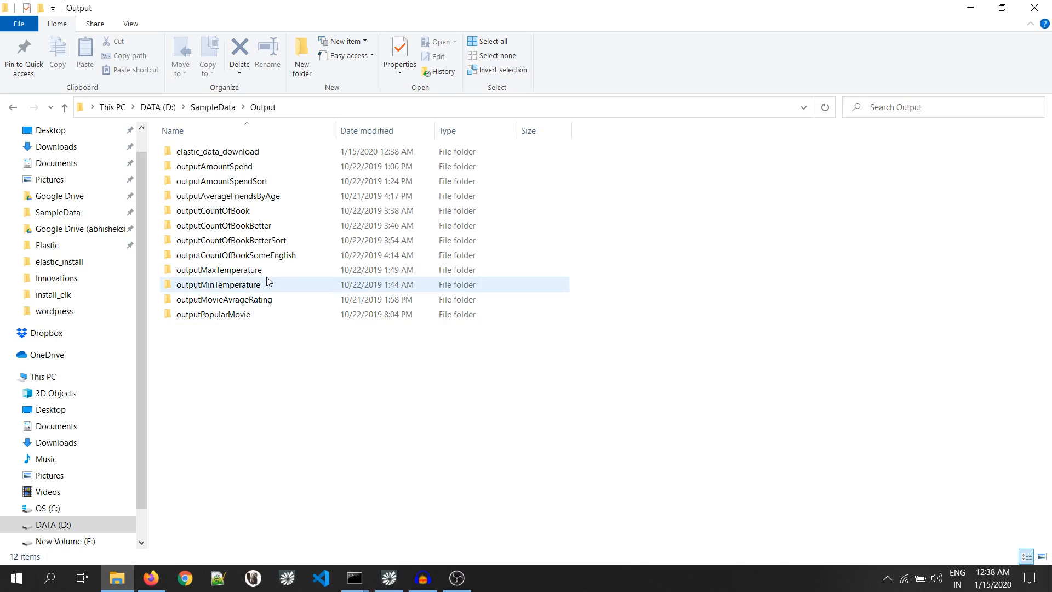
click(217, 152)
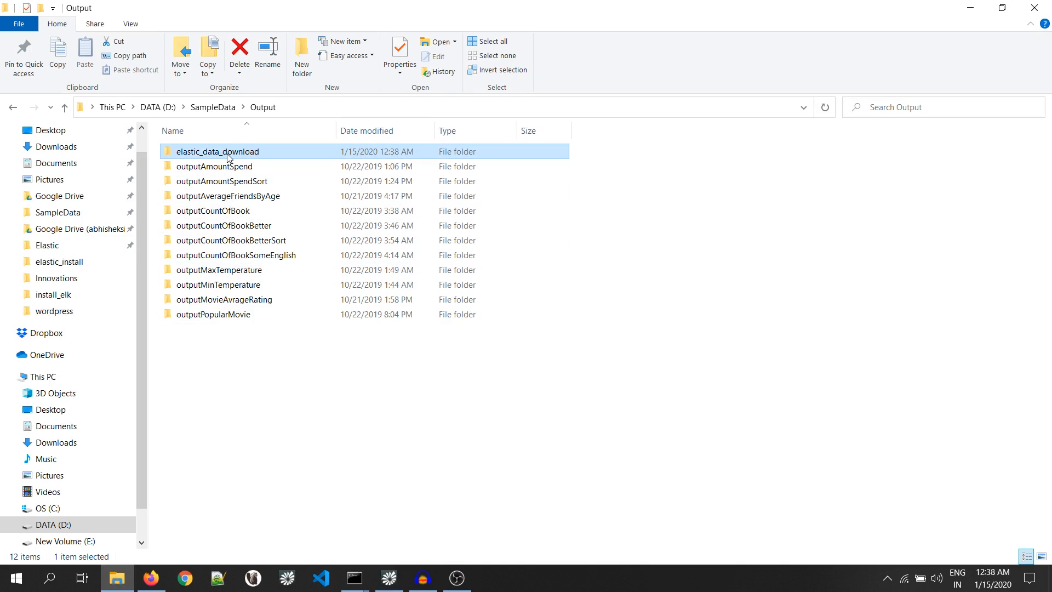
double_click(217, 151)
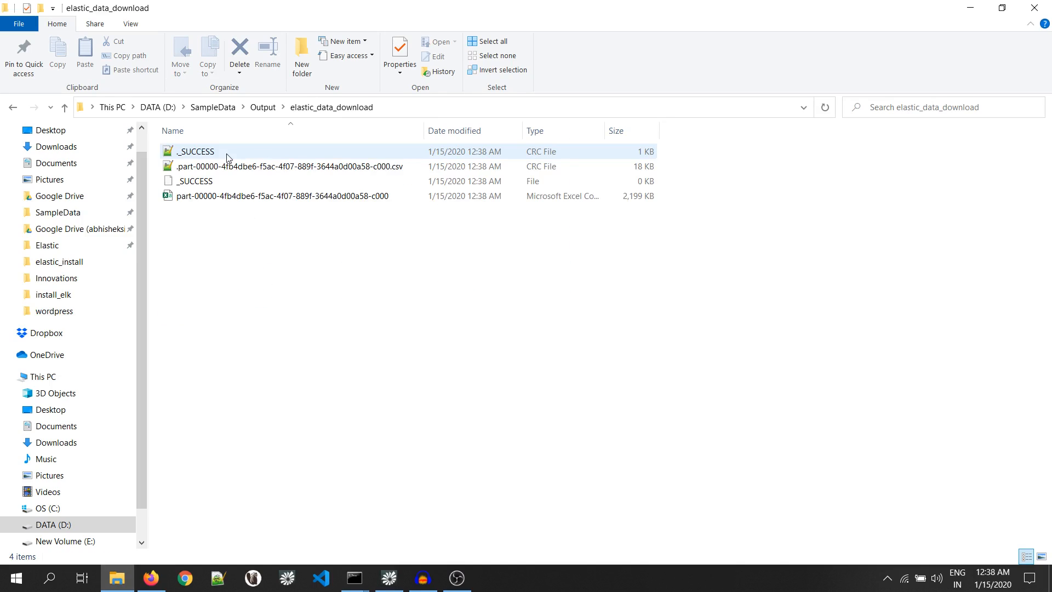
click(281, 196)
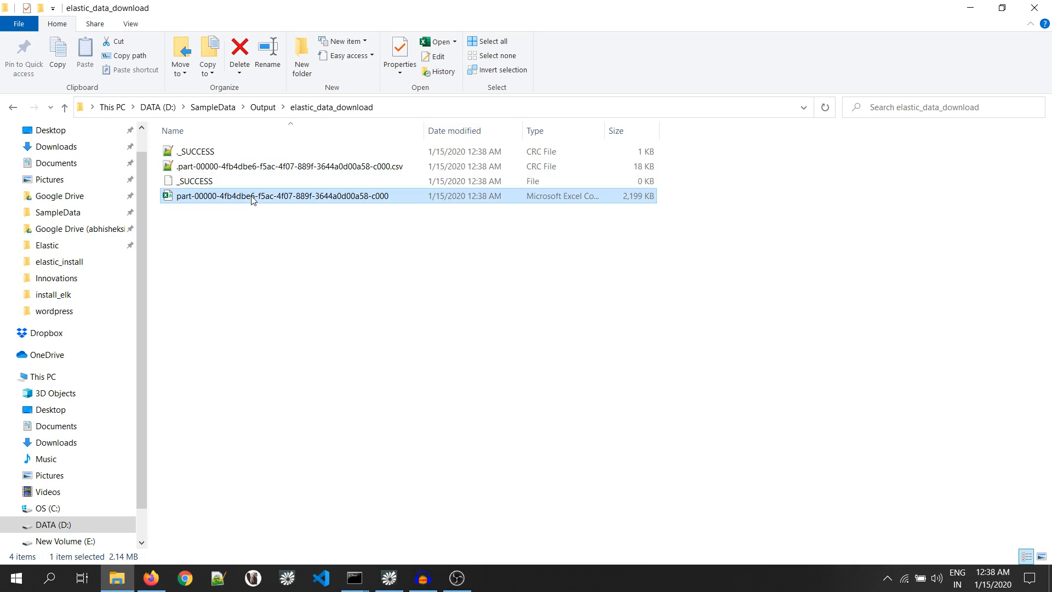
mouse_move(224, 203)
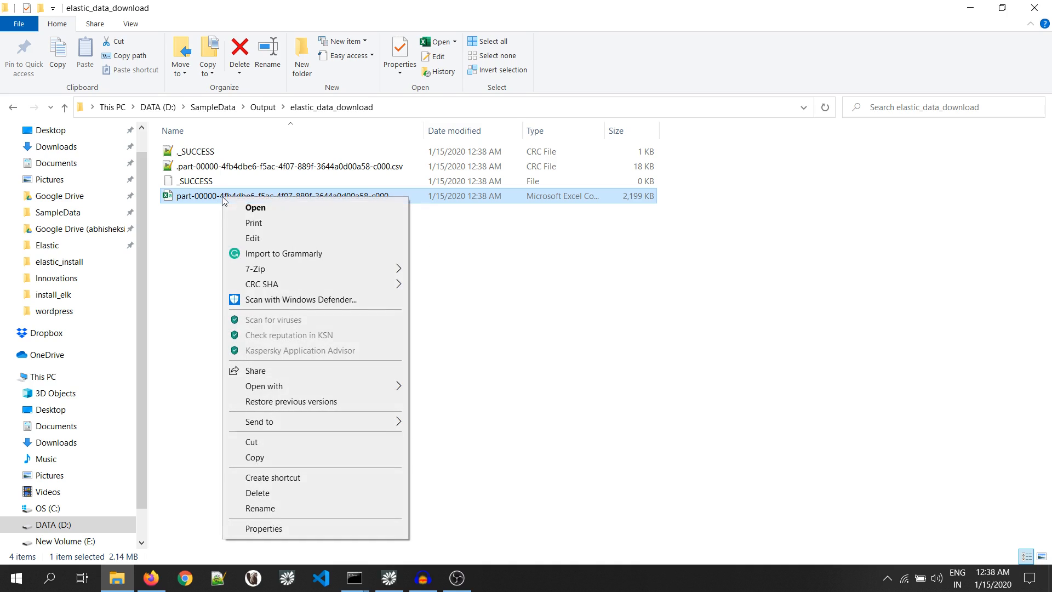
mouse_move(314, 386)
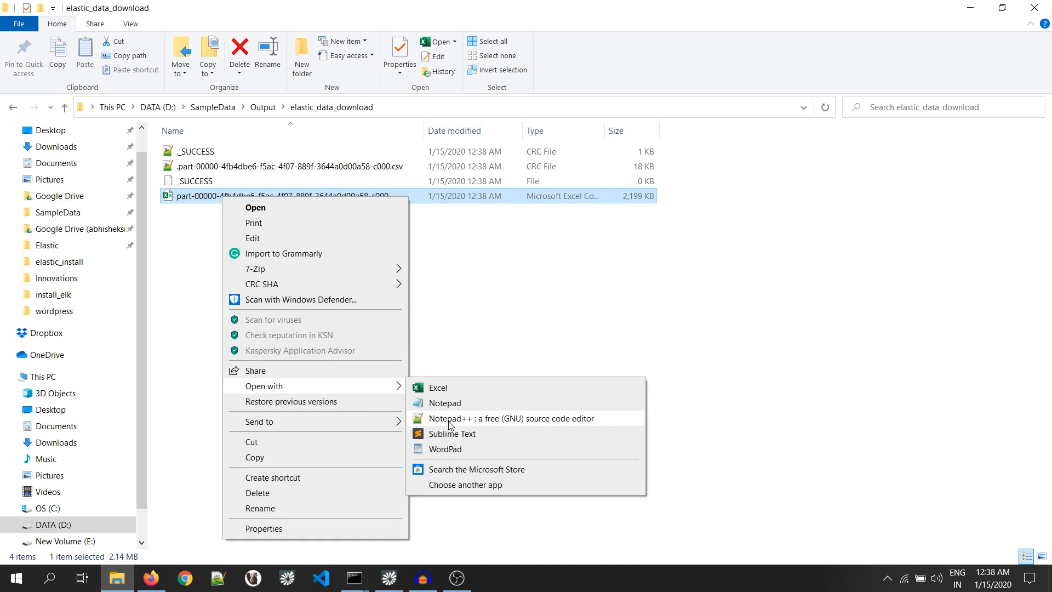
click(512, 418)
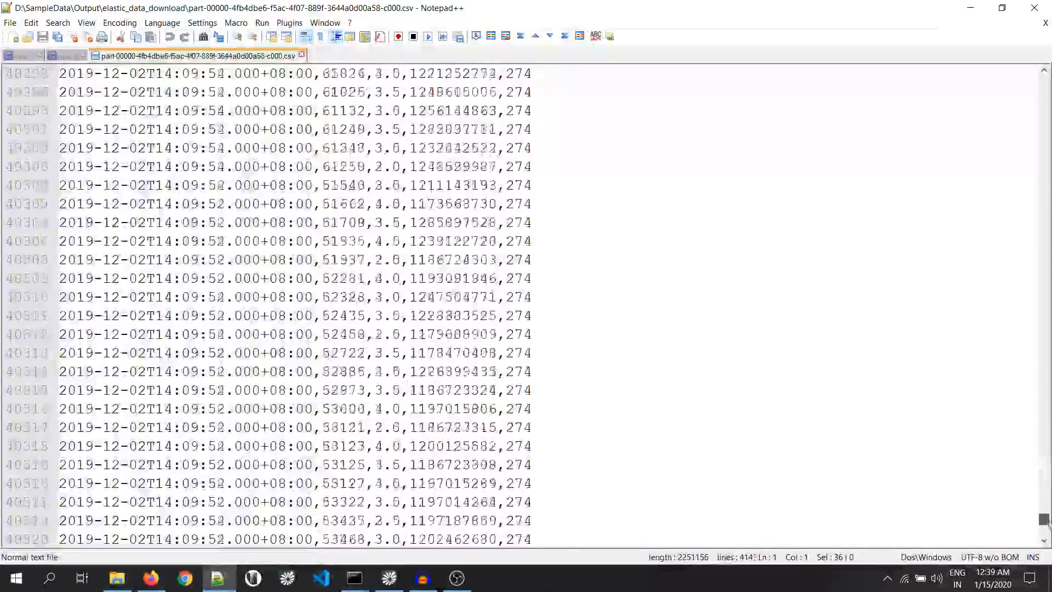
- Scroll to the last rating row at line 41,433
scroll(down, 3)
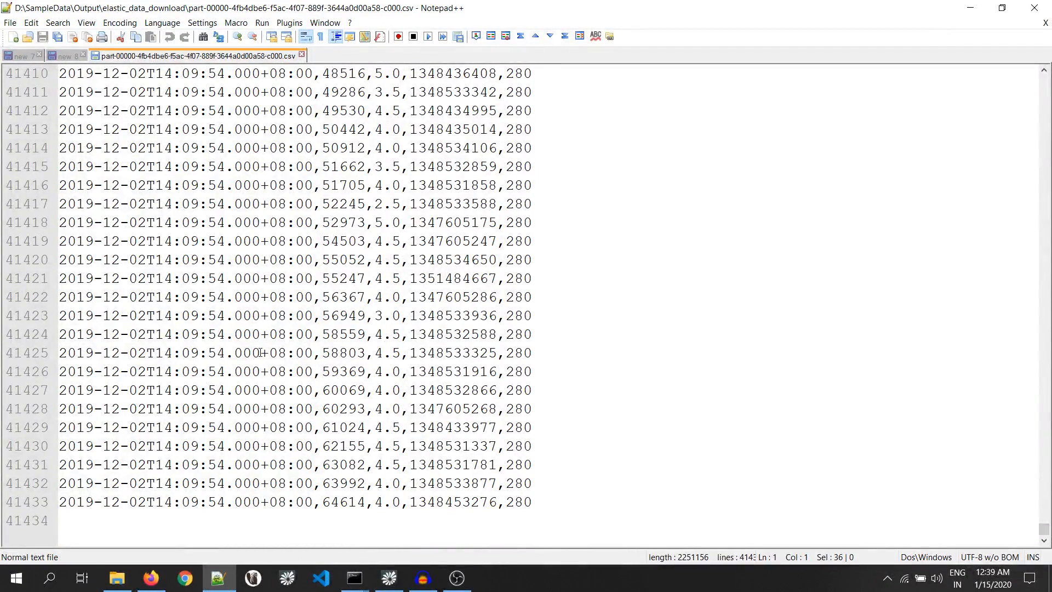